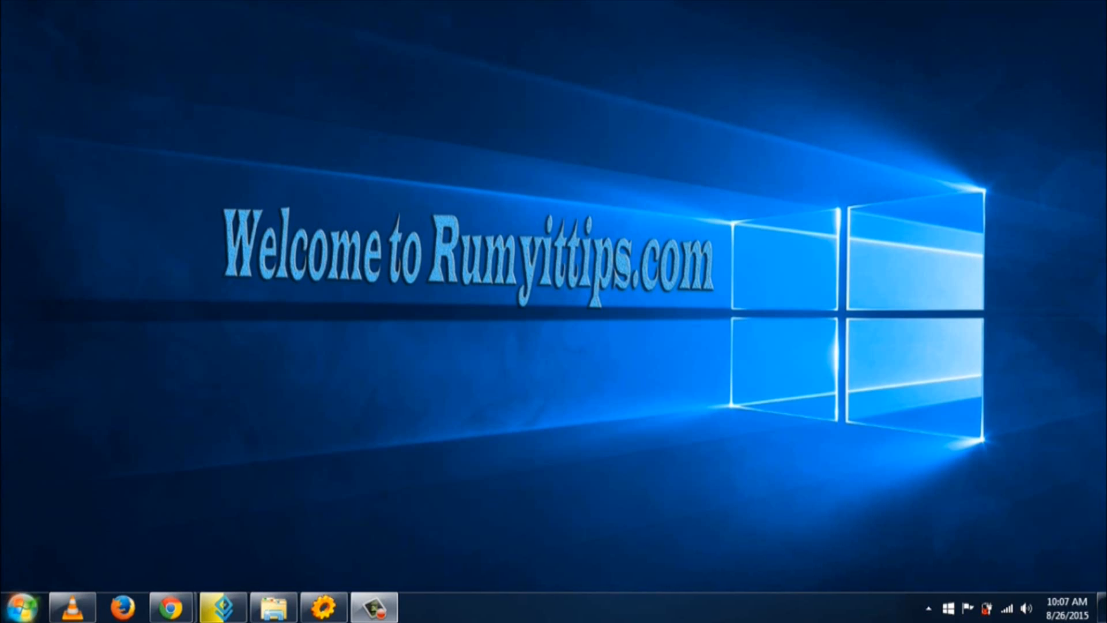
Launch PWGen from the recently used programs in the Start menu
click(24, 608)
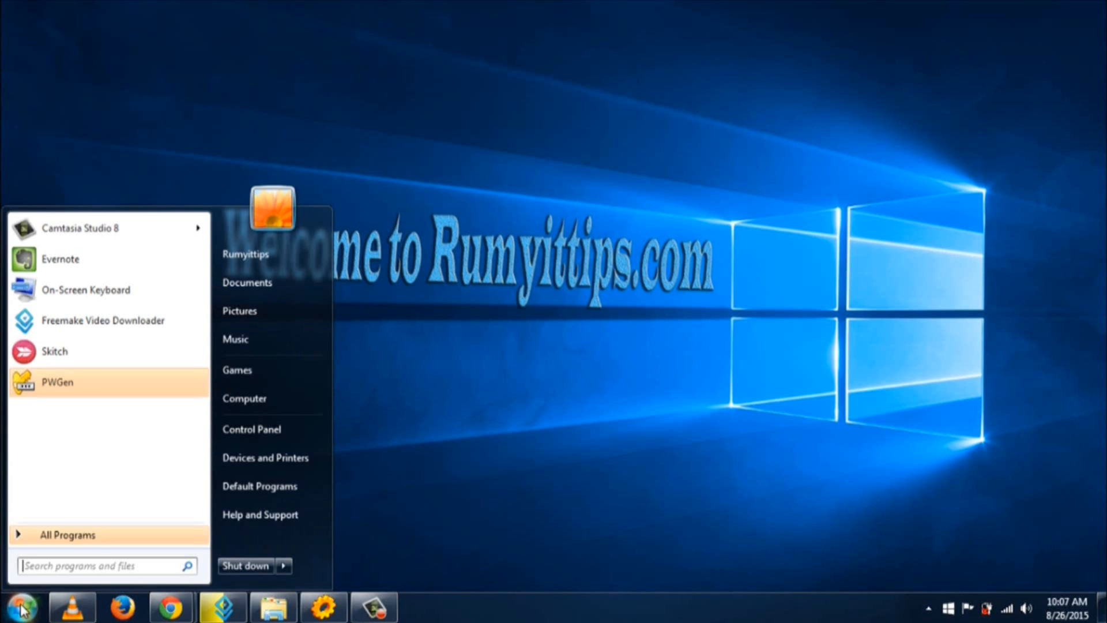
mouse_move(88, 471)
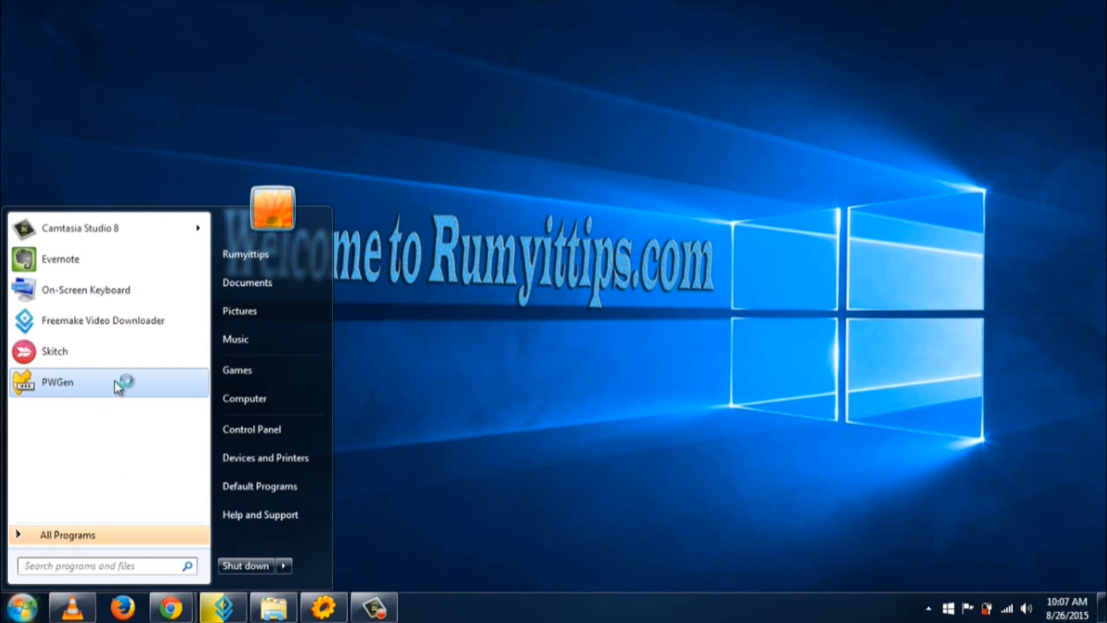
click(58, 382)
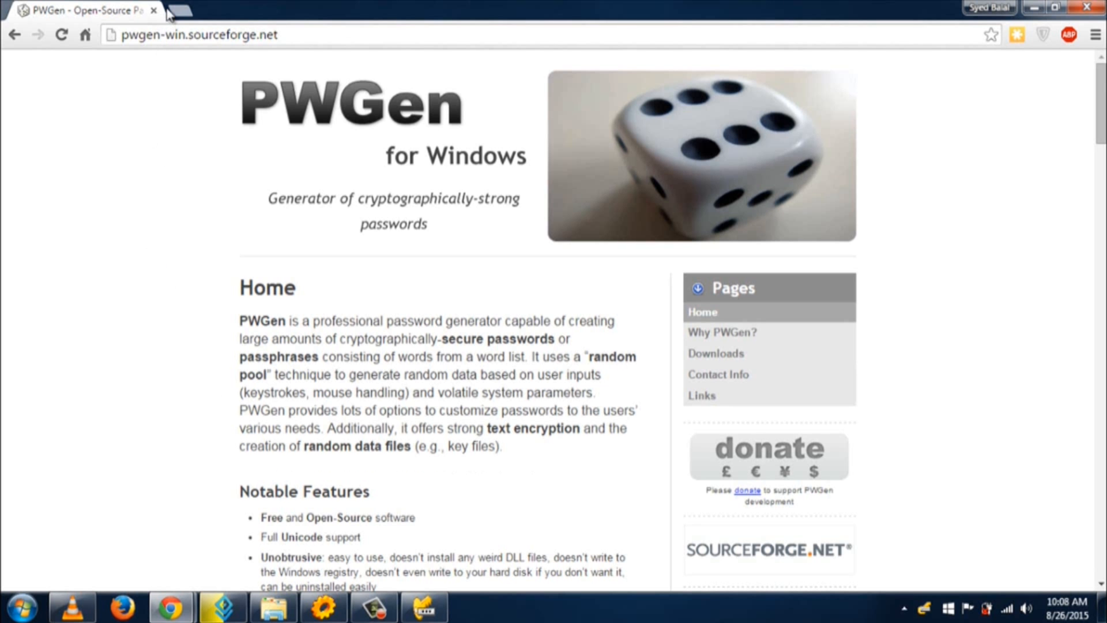
Scroll past Notable Features on pwgen-win.sourceforge.net to the News and view the Version 2.5.4 details
click(190, 33)
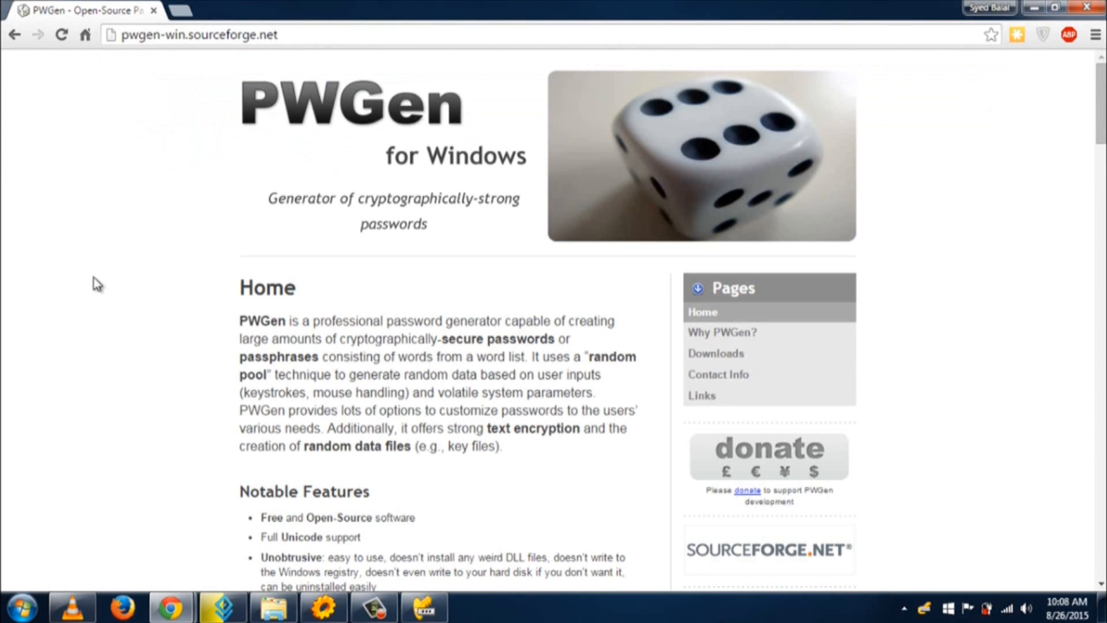
mouse_move(68, 288)
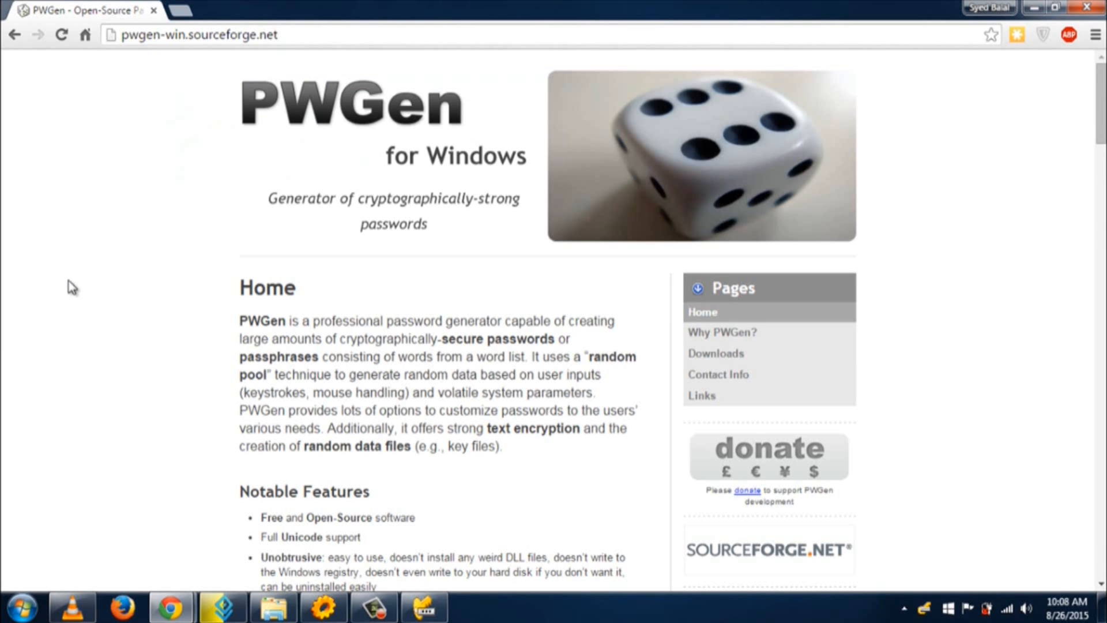
scroll(down, 3)
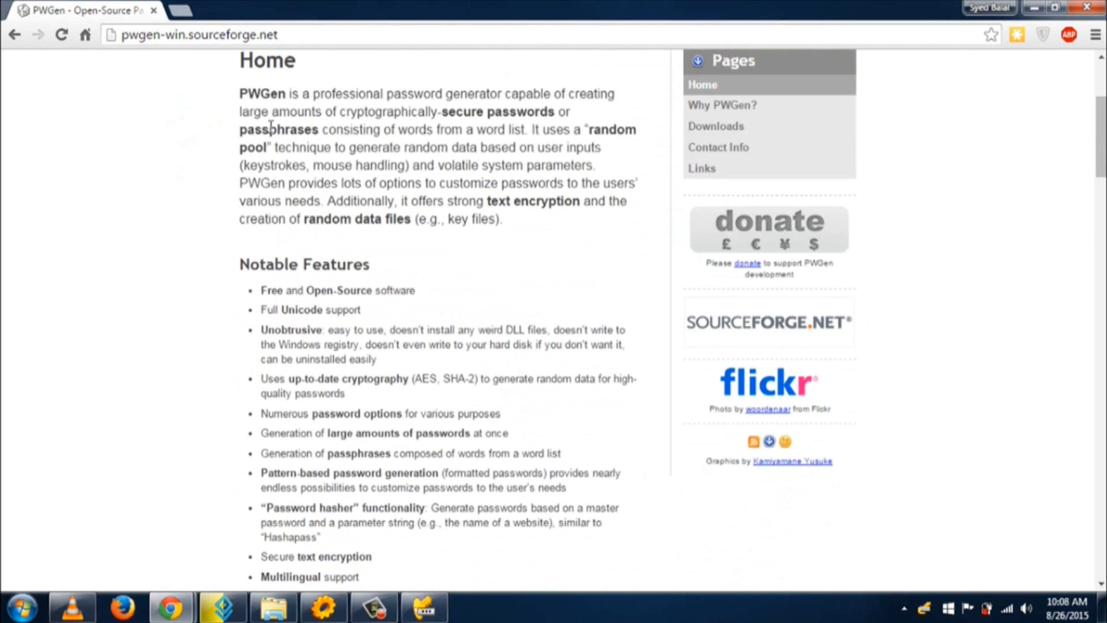
mouse_move(240, 156)
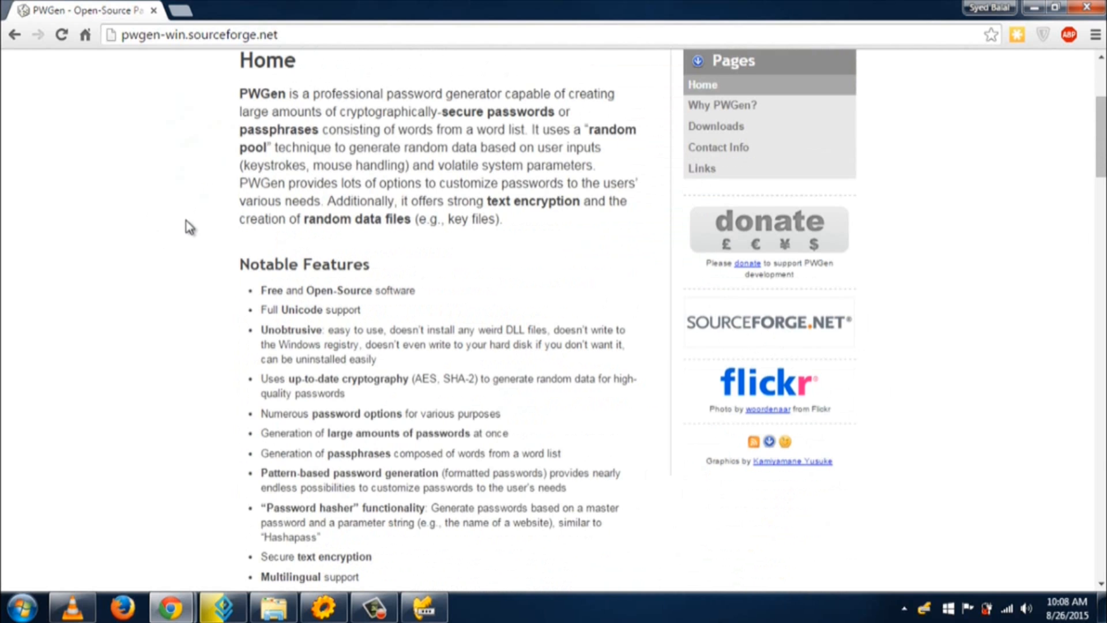
scroll(down, 3)
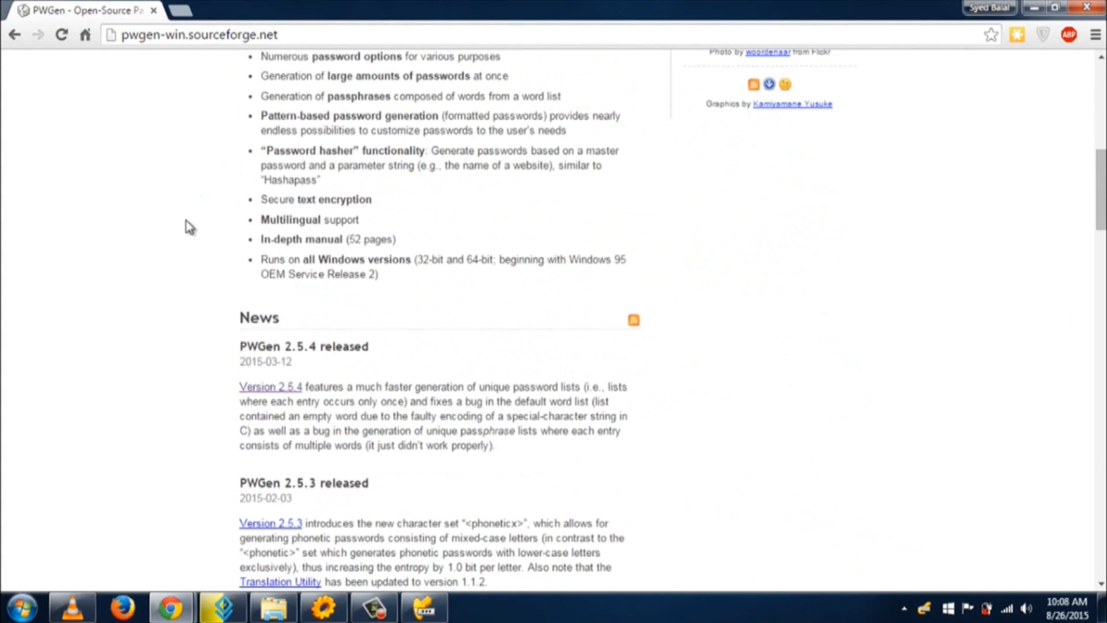
mouse_move(170, 429)
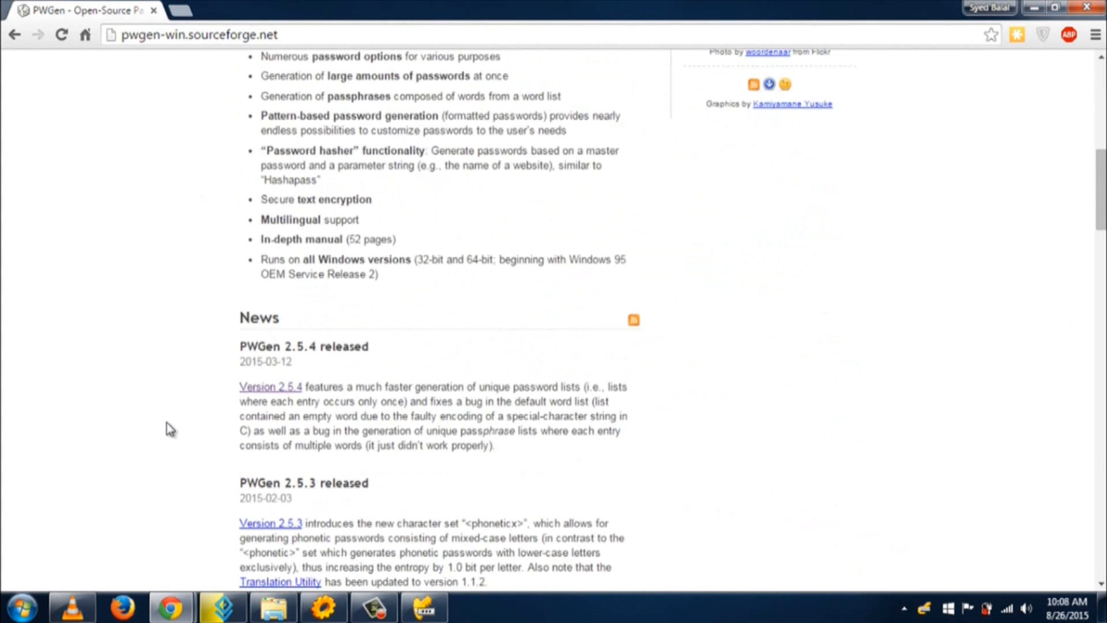
mouse_move(261, 390)
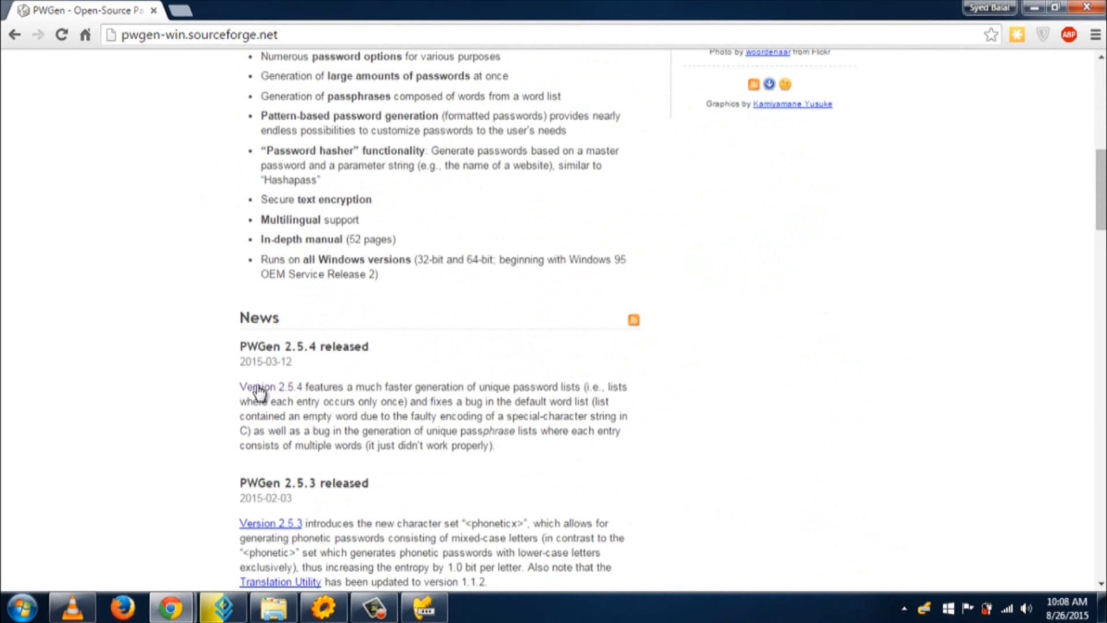
click(270, 386)
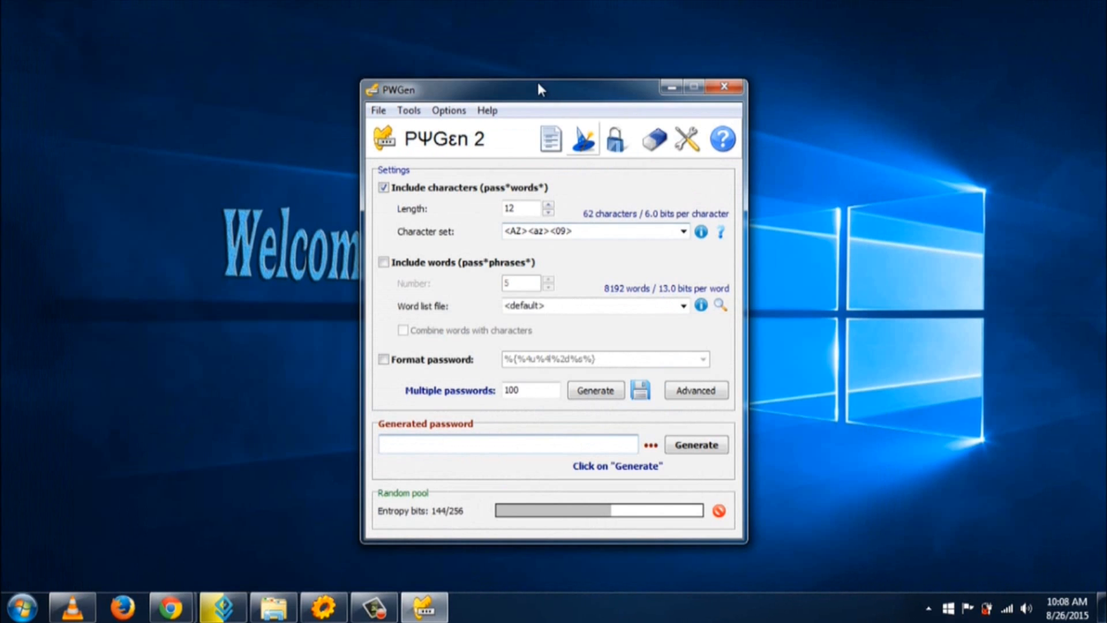
Move the PWGen window right and keep the <AZ><az><09> letters-and-digits character set
drag(540, 89, 766, 129)
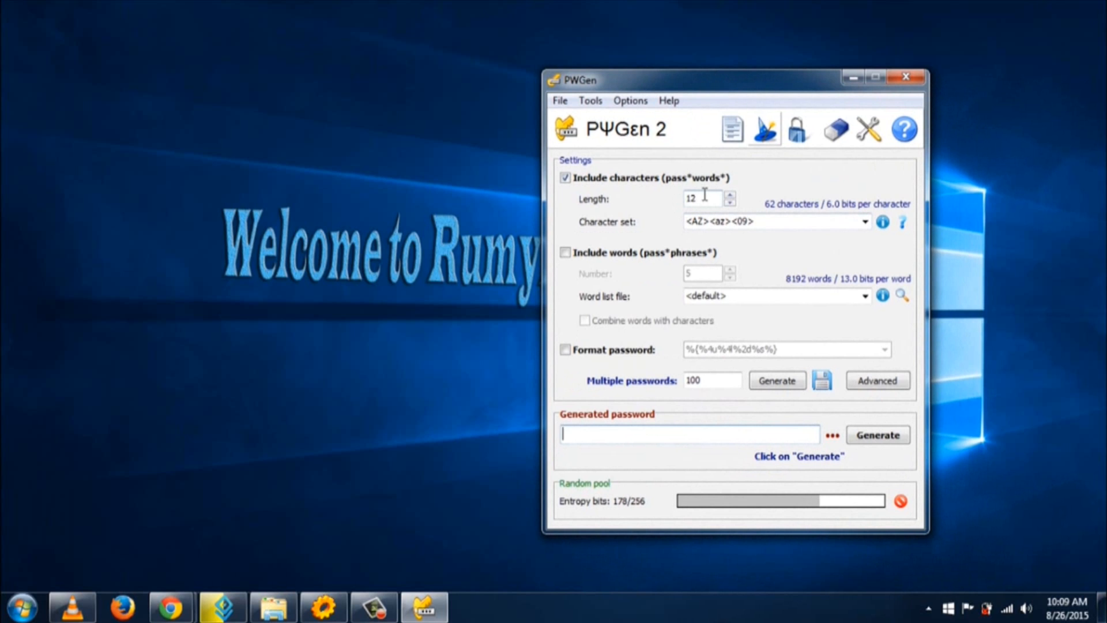
mouse_move(739, 225)
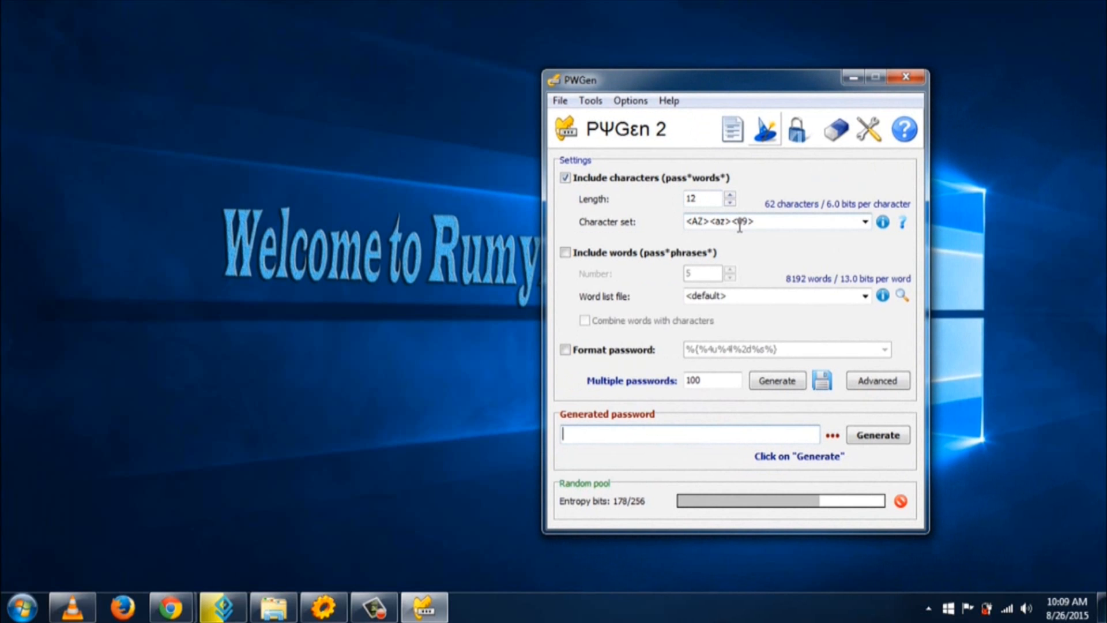
click(865, 221)
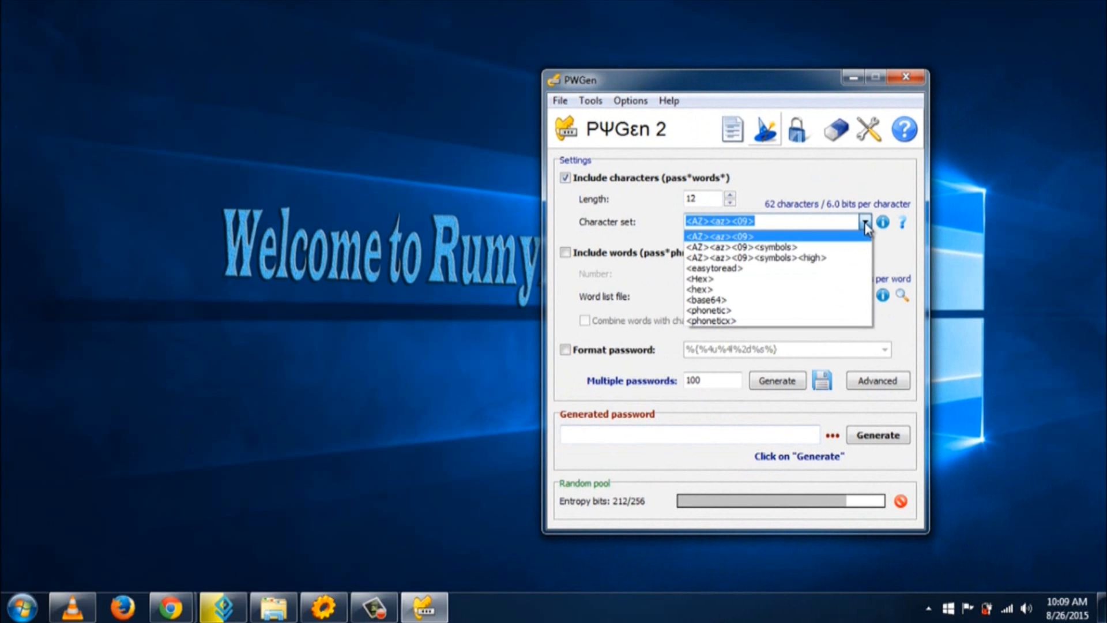
click(719, 221)
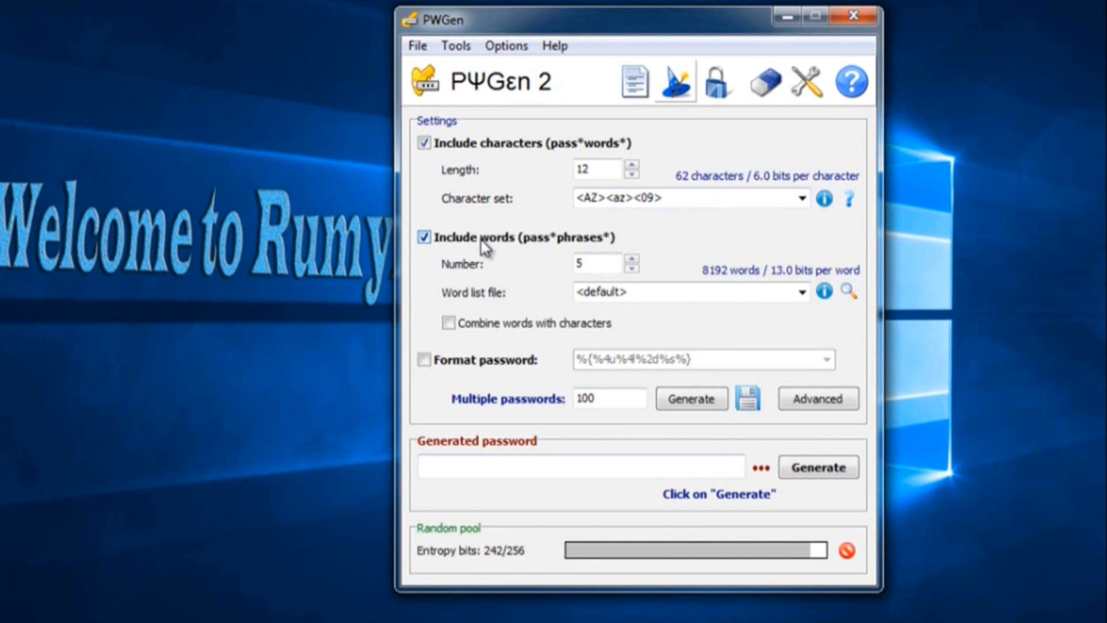
Include dictionary words, set Multiple passwords to 1000 and generate the batch
click(609, 398)
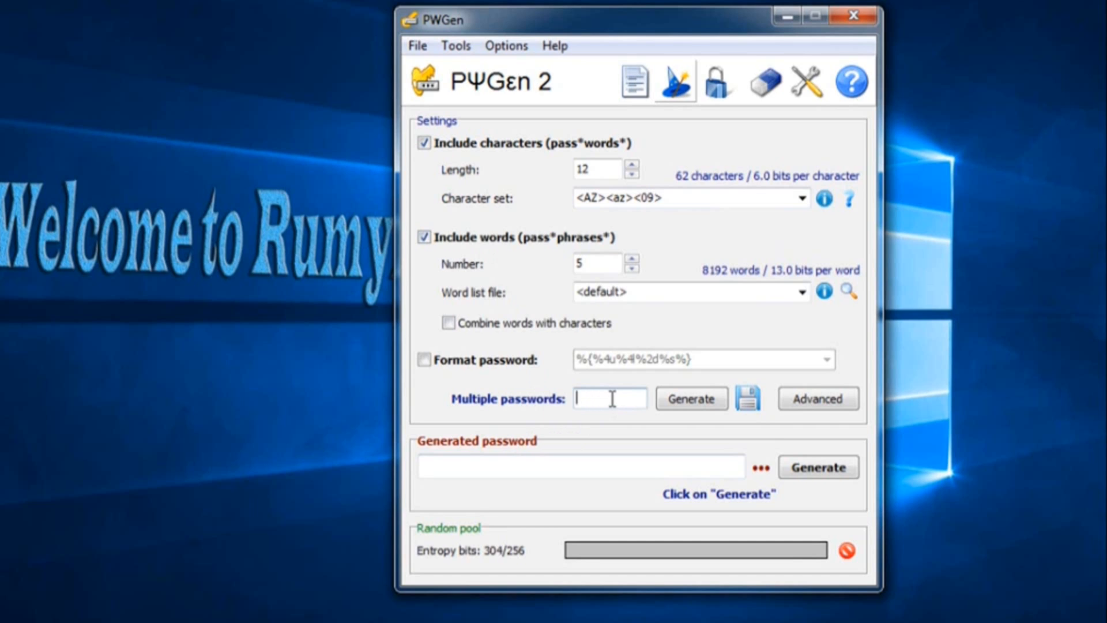
text(1000)
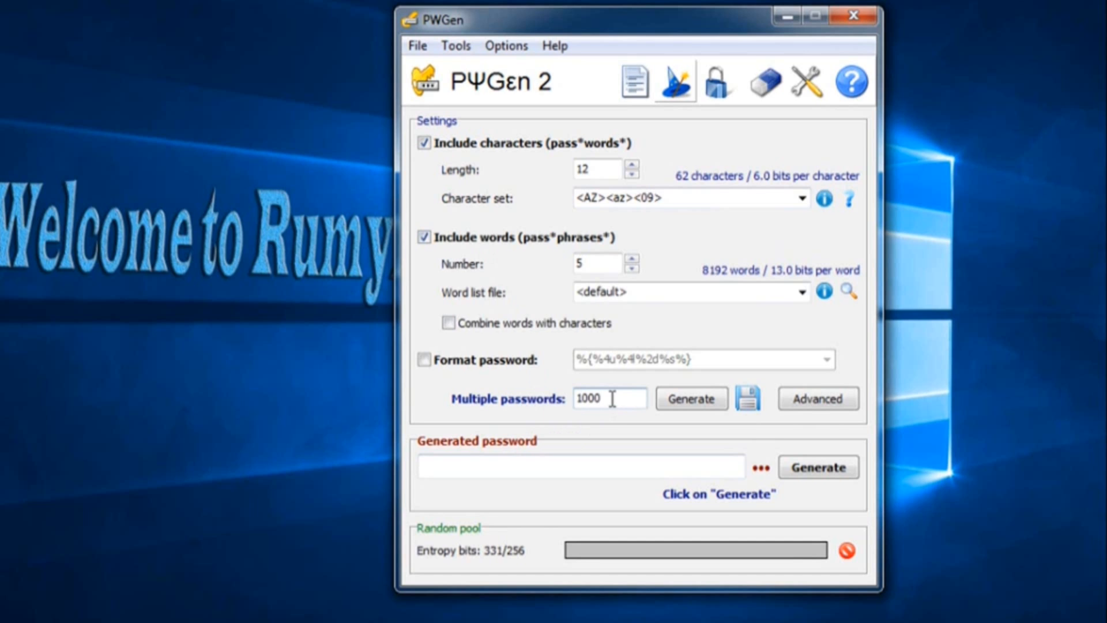
click(691, 398)
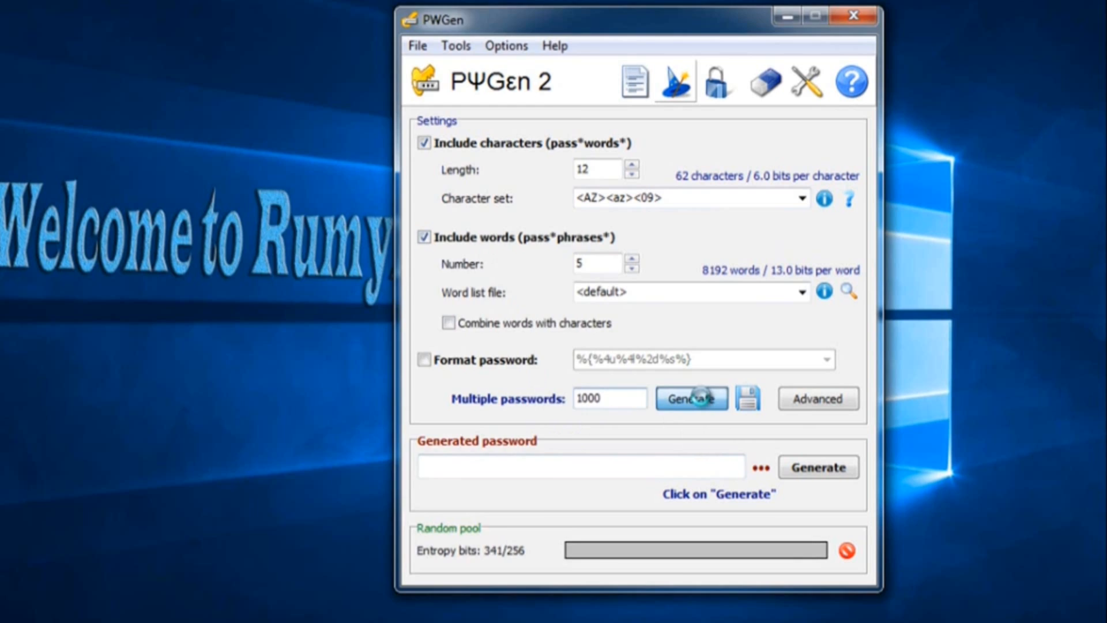
click(691, 398)
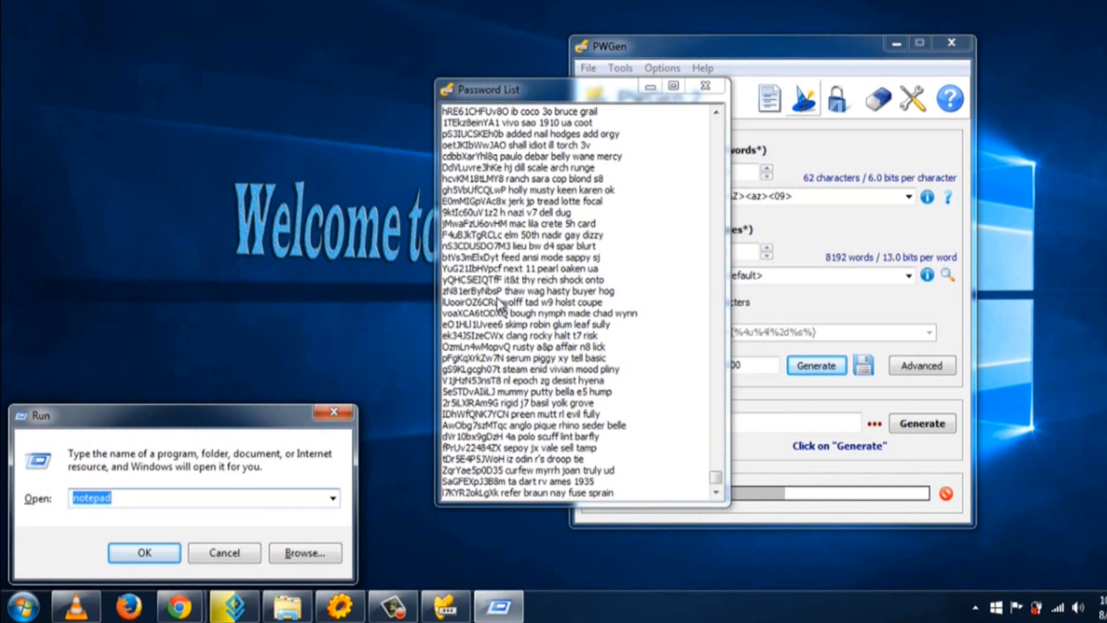
Run Notepad with the password list pasted in, then close it choosing Don't Save
click(143, 552)
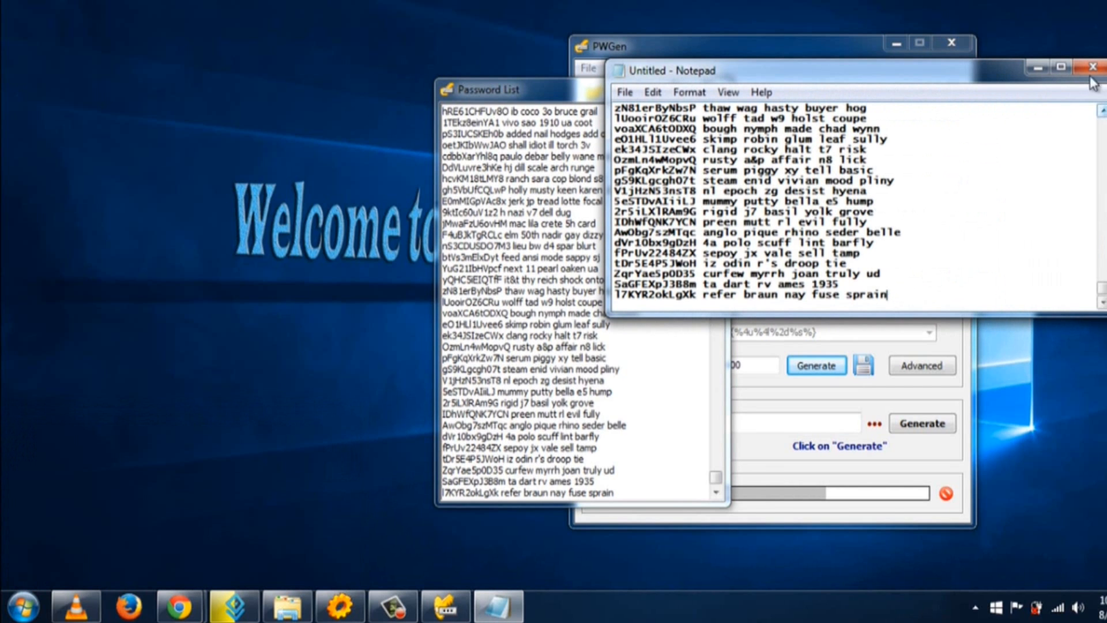
click(1093, 67)
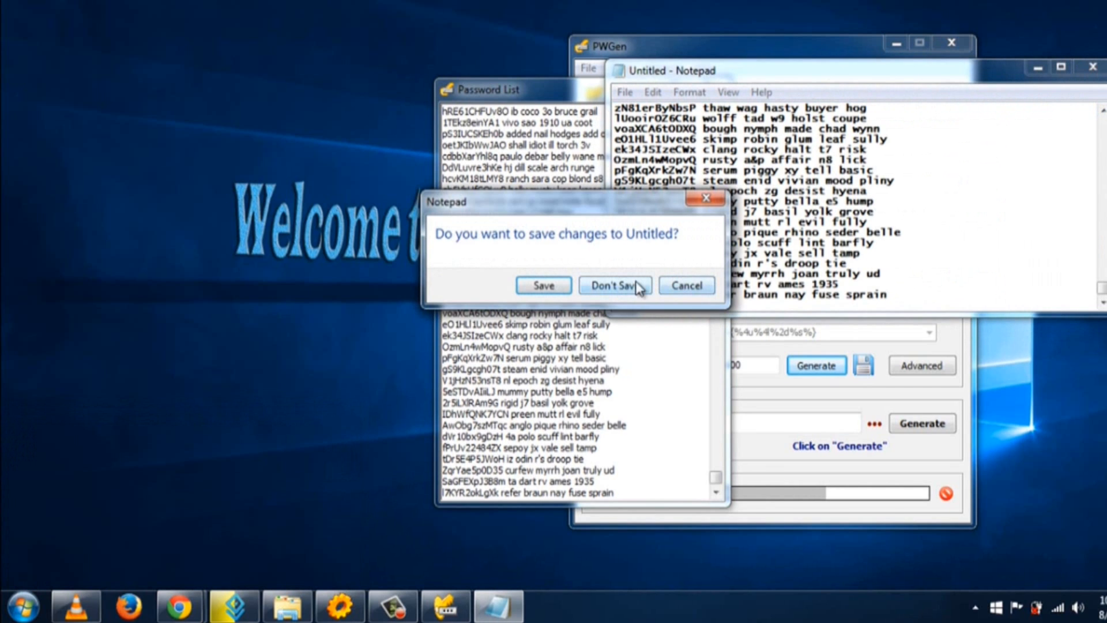
click(612, 285)
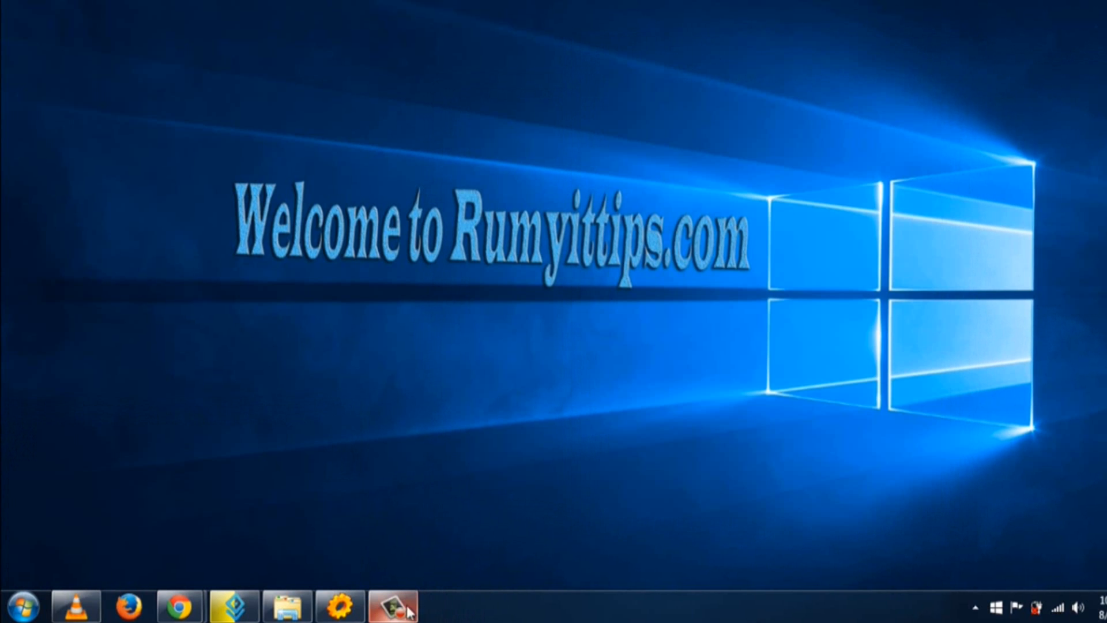
Start Dictionary Generator, position its window and tick 0…9 to add digits to lowercase letters
click(392, 605)
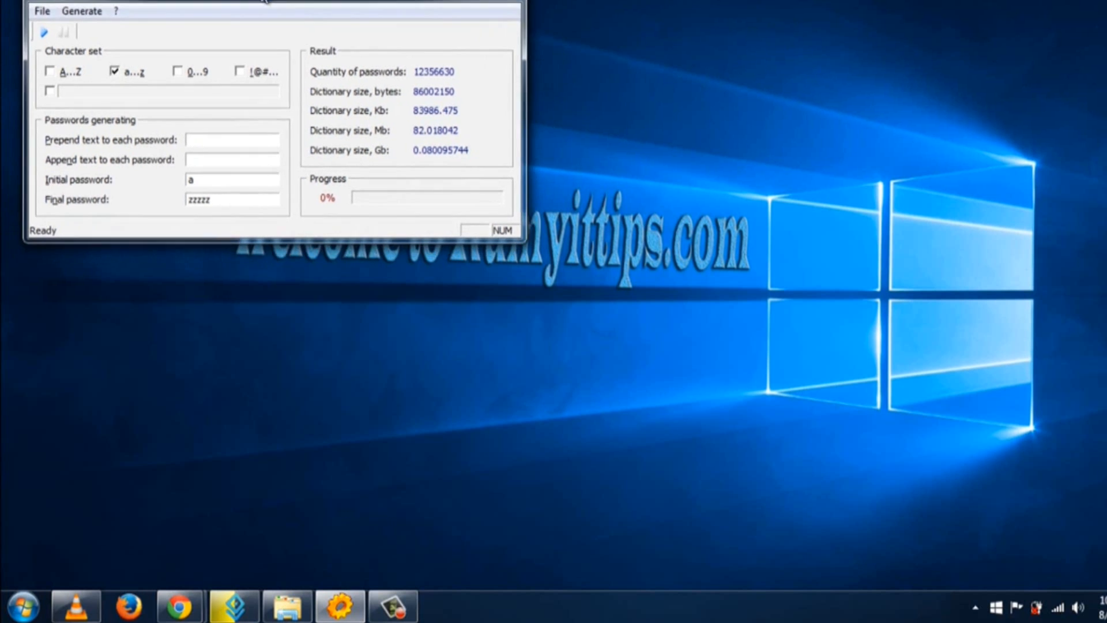
drag(269, 2, 434, 154)
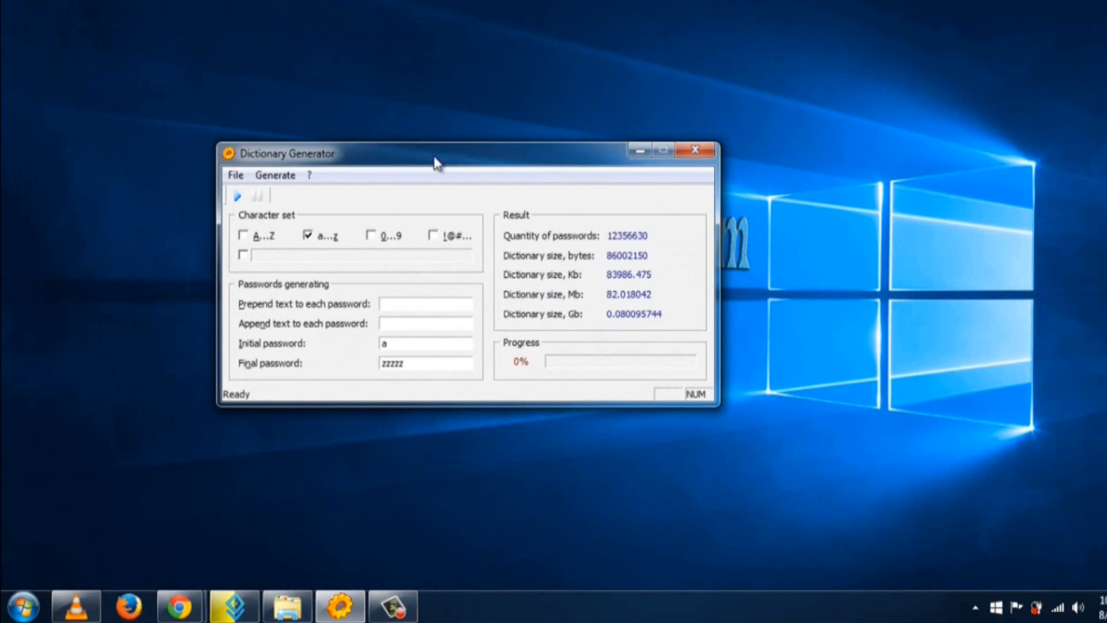
drag(435, 152, 496, 152)
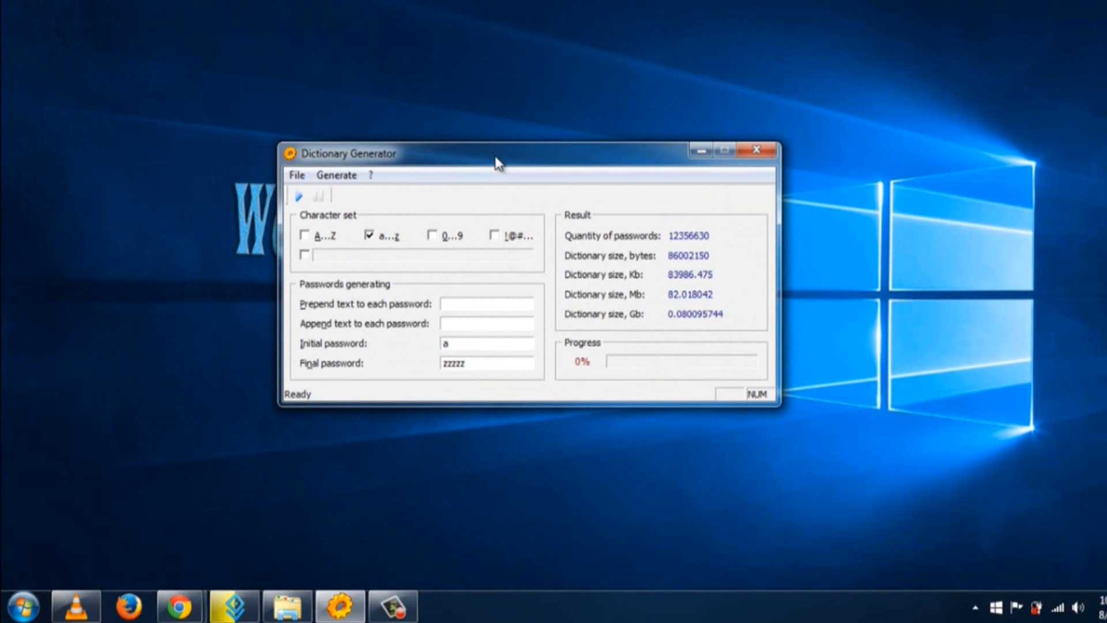
mouse_move(438, 243)
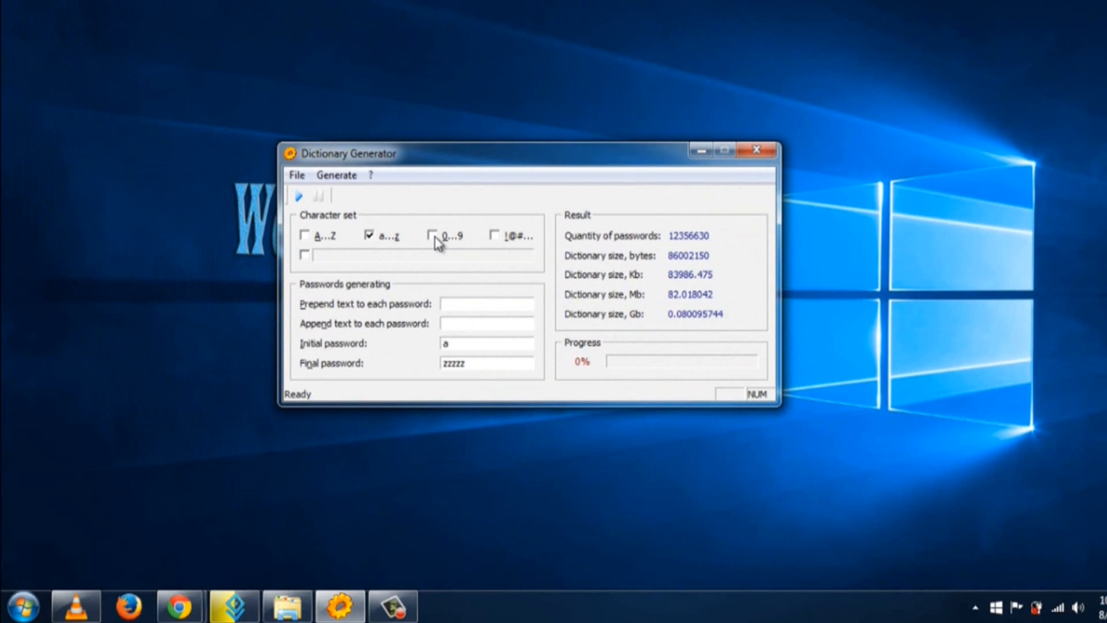
click(432, 235)
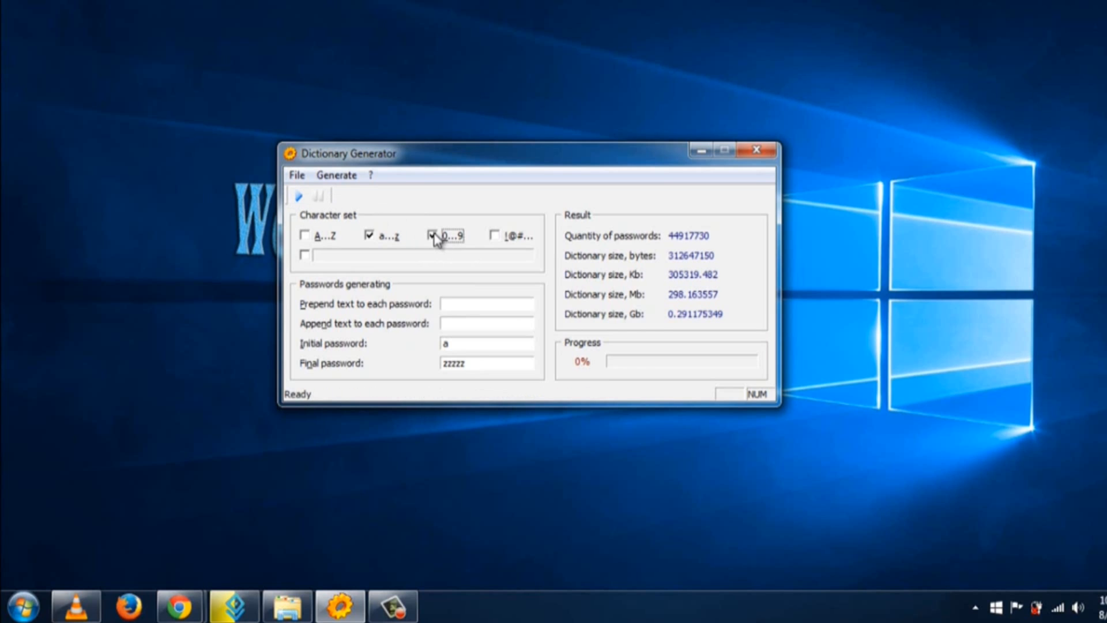
mouse_move(664, 305)
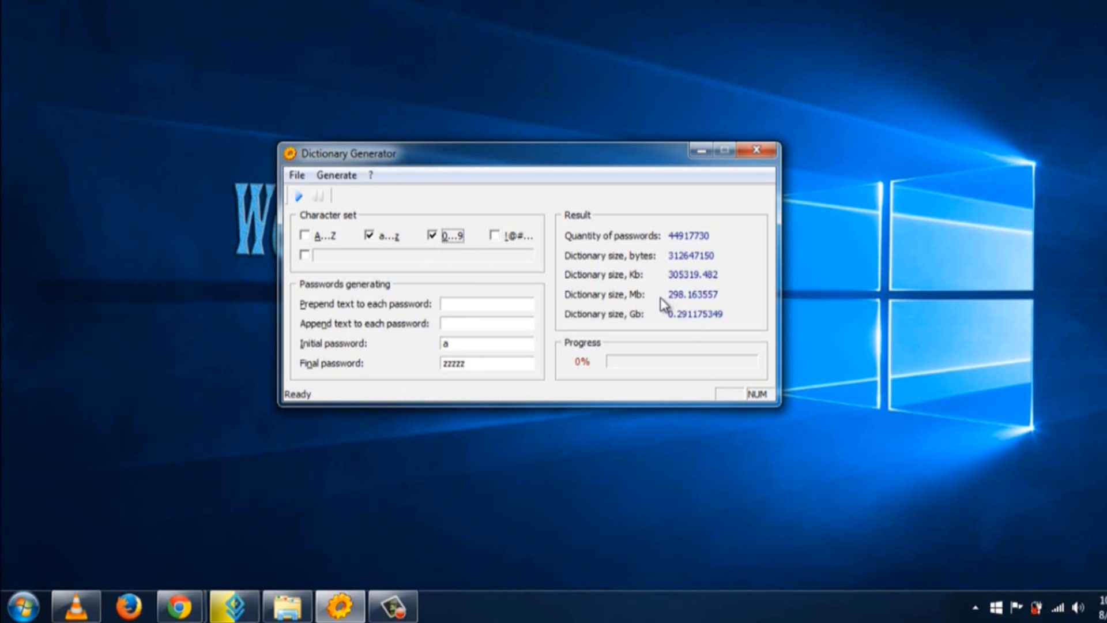
mouse_move(695, 306)
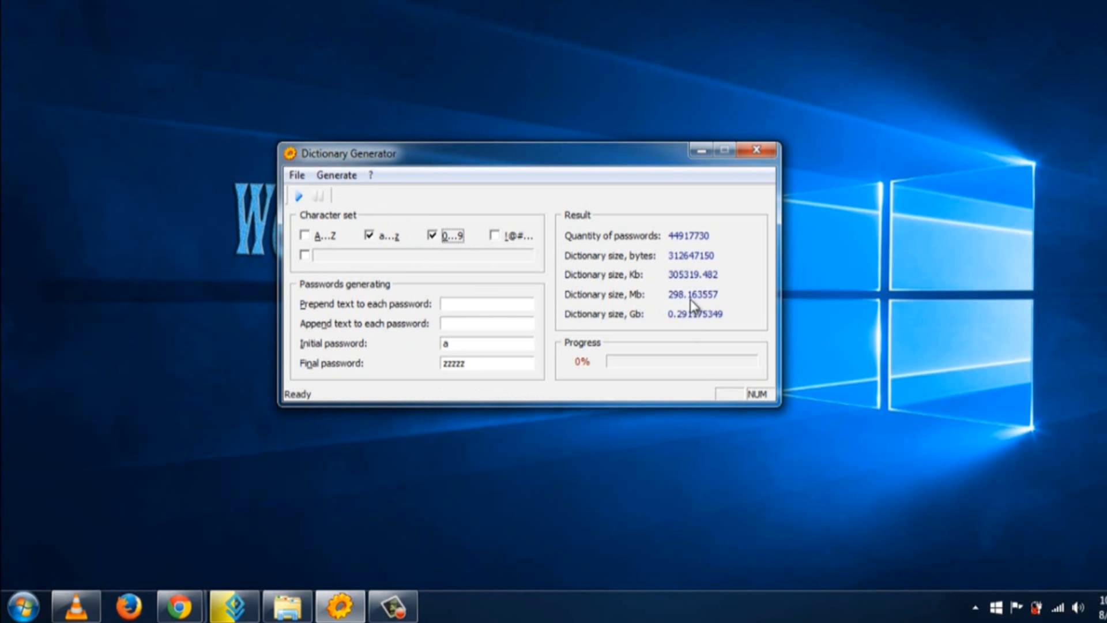
mouse_move(331, 216)
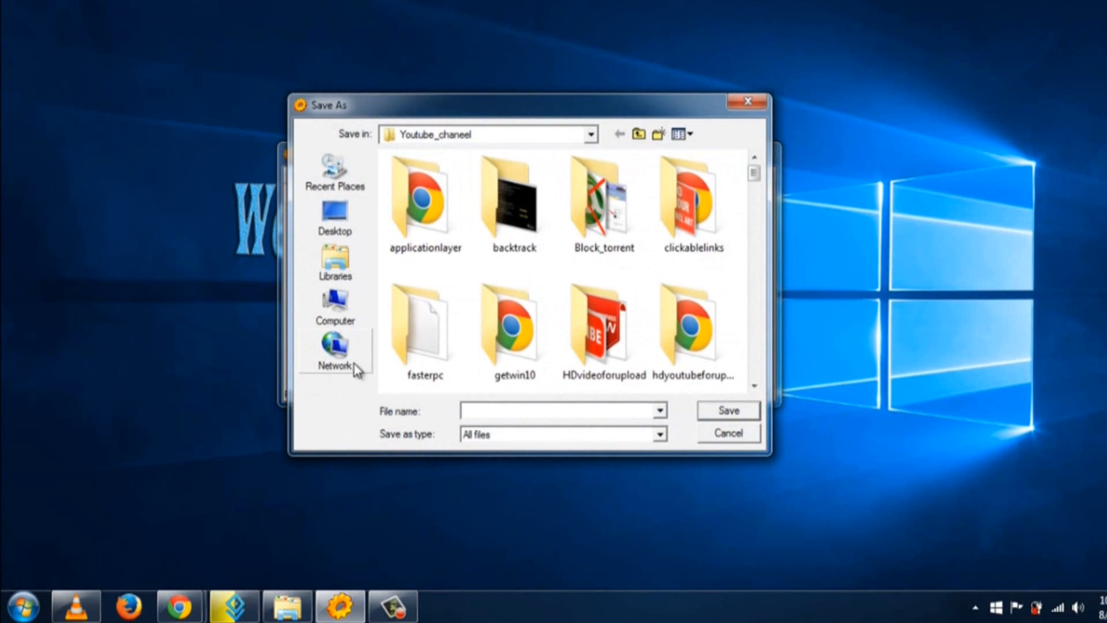
Save the dictionary as a new 'wod' file on the rumy data (E:) drive to start generation
click(334, 306)
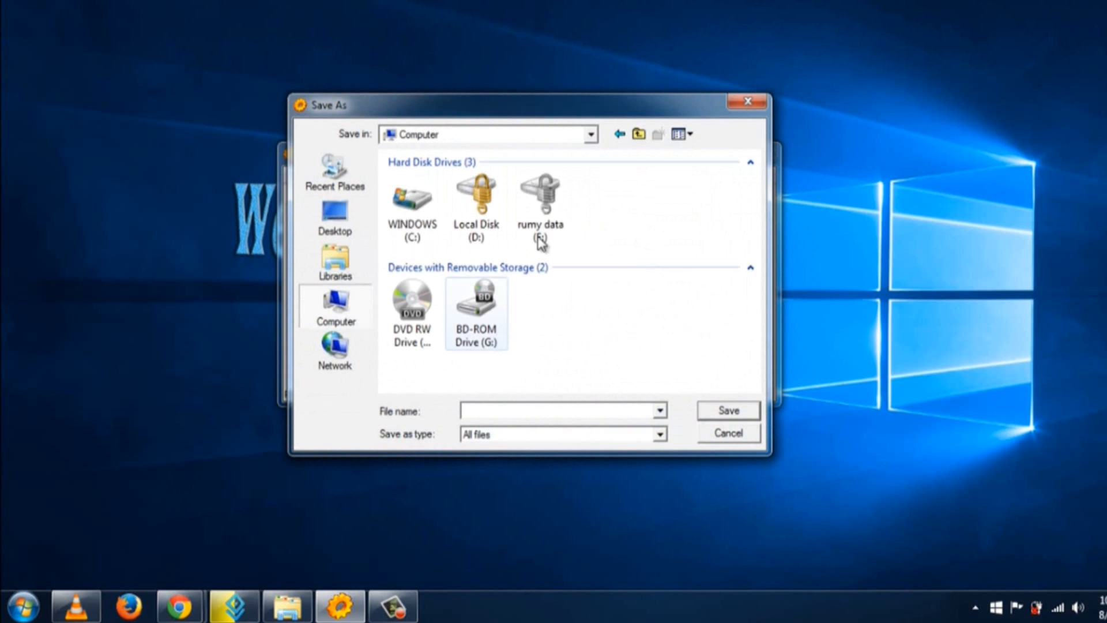
double_click(539, 198)
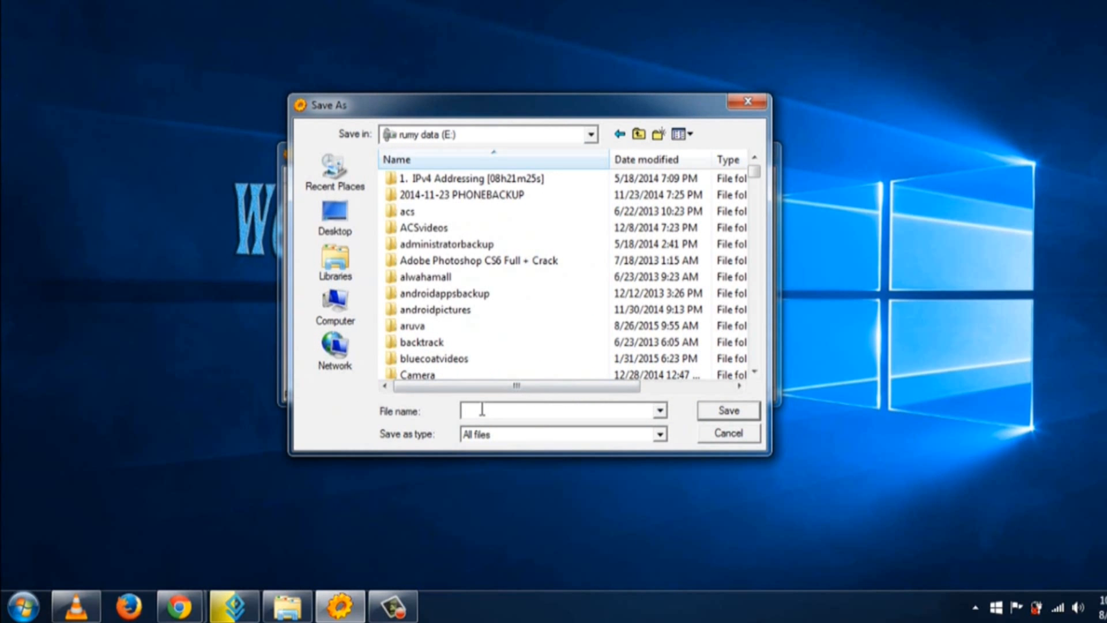
text(w)
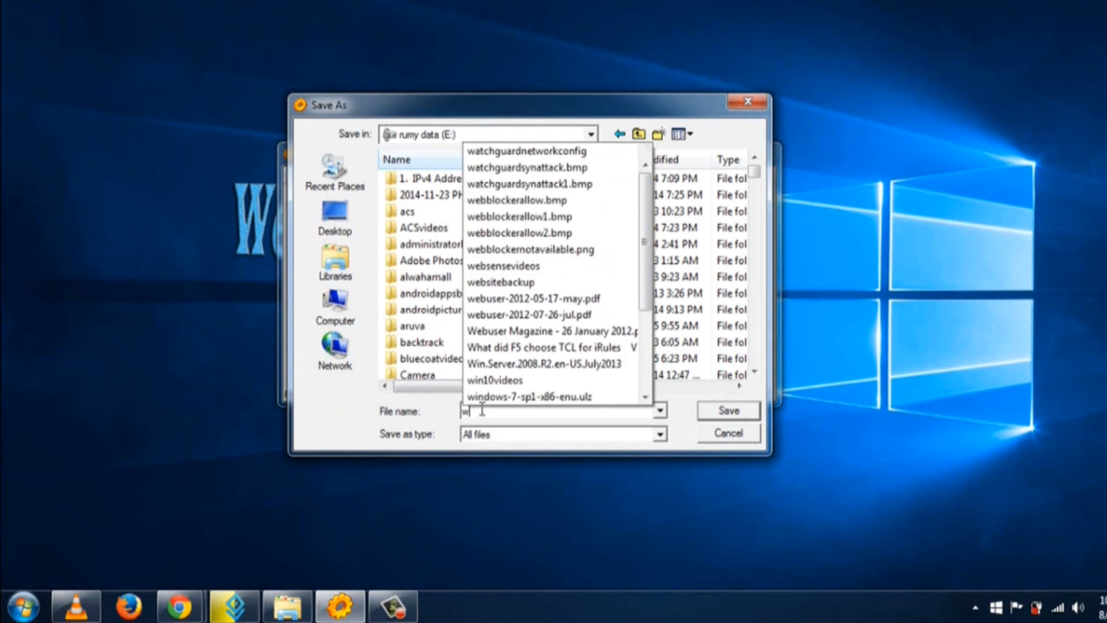
text(od)
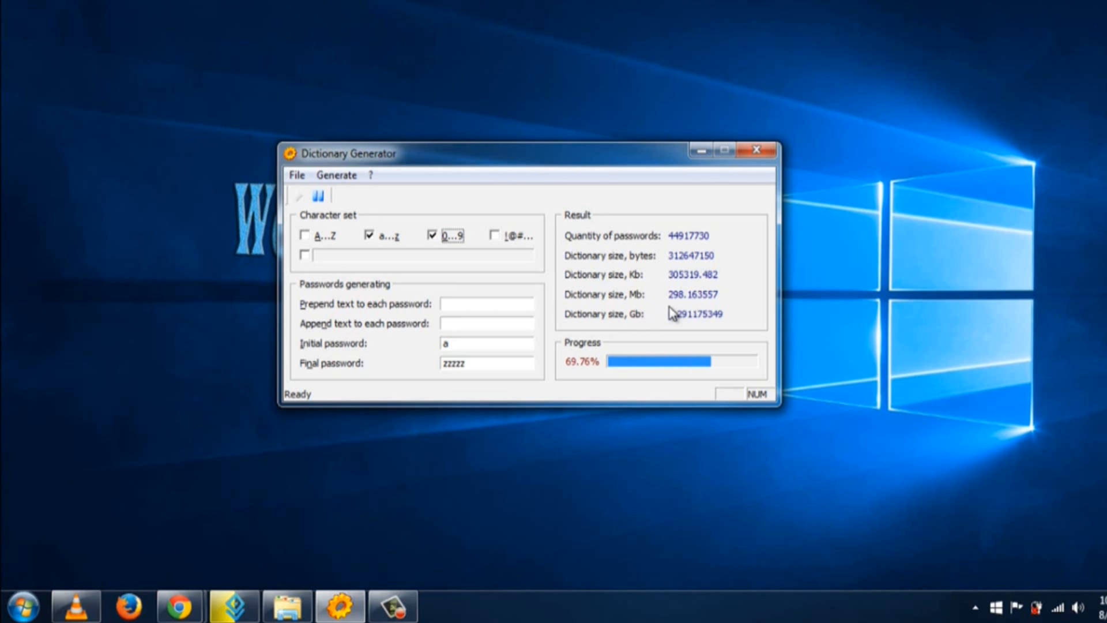
mouse_move(233, 565)
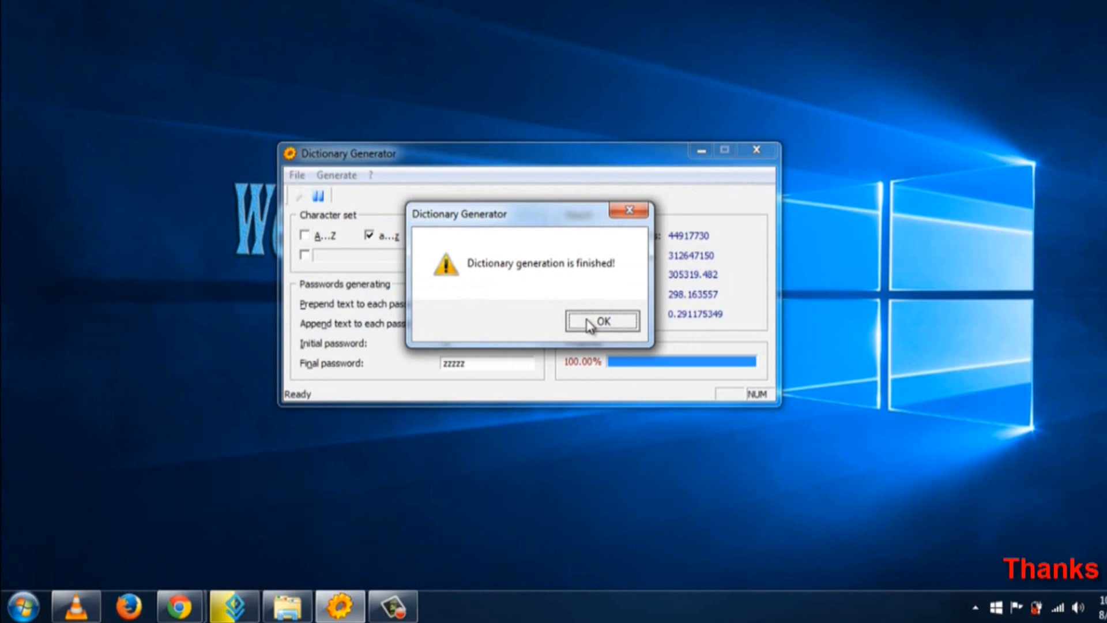
Acknowledge the 'Dictionary generation is finished!' notice at 100%
click(602, 321)
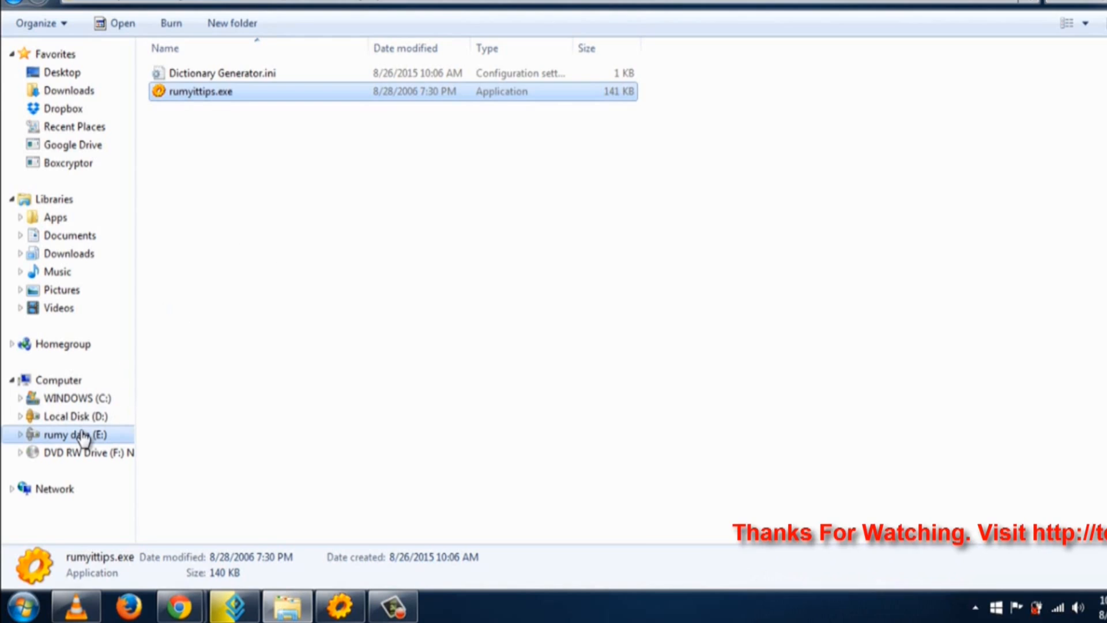
Open the 298 MB wordlist from rumy data (E:) in Notepad via Open with
click(76, 435)
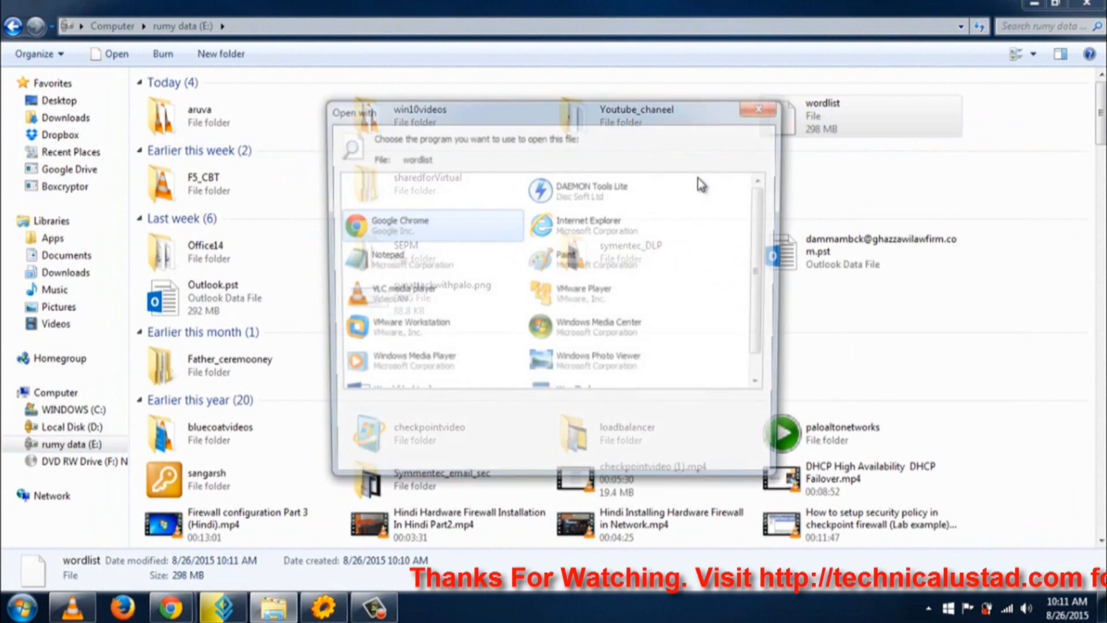
click(424, 259)
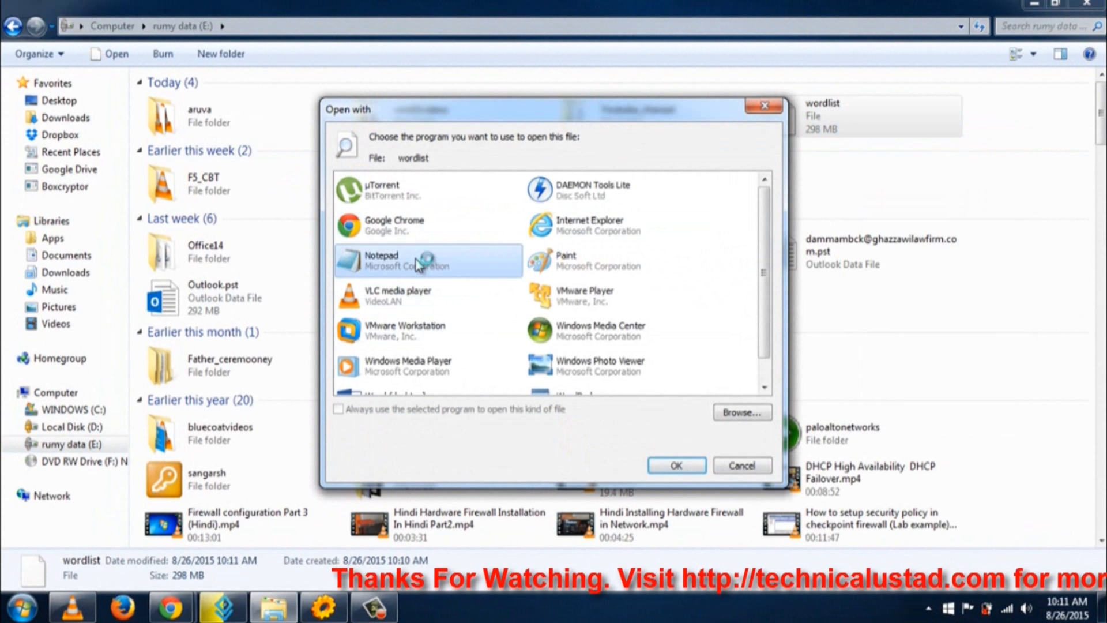
click(674, 465)
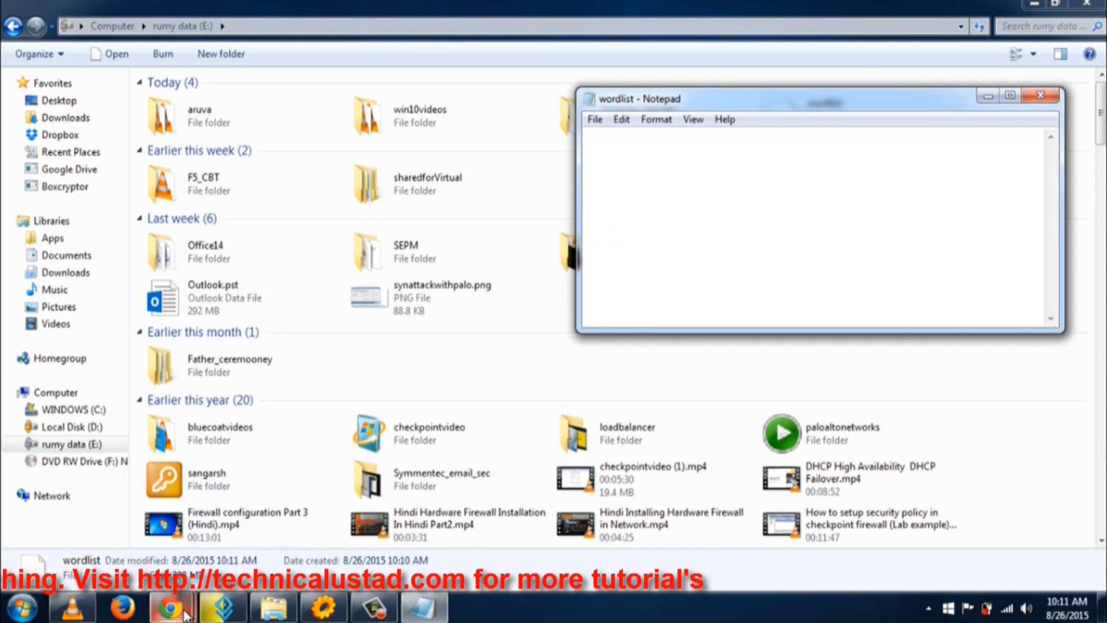
Switch to Chrome and enter 'ultr' in the Google search box
click(169, 605)
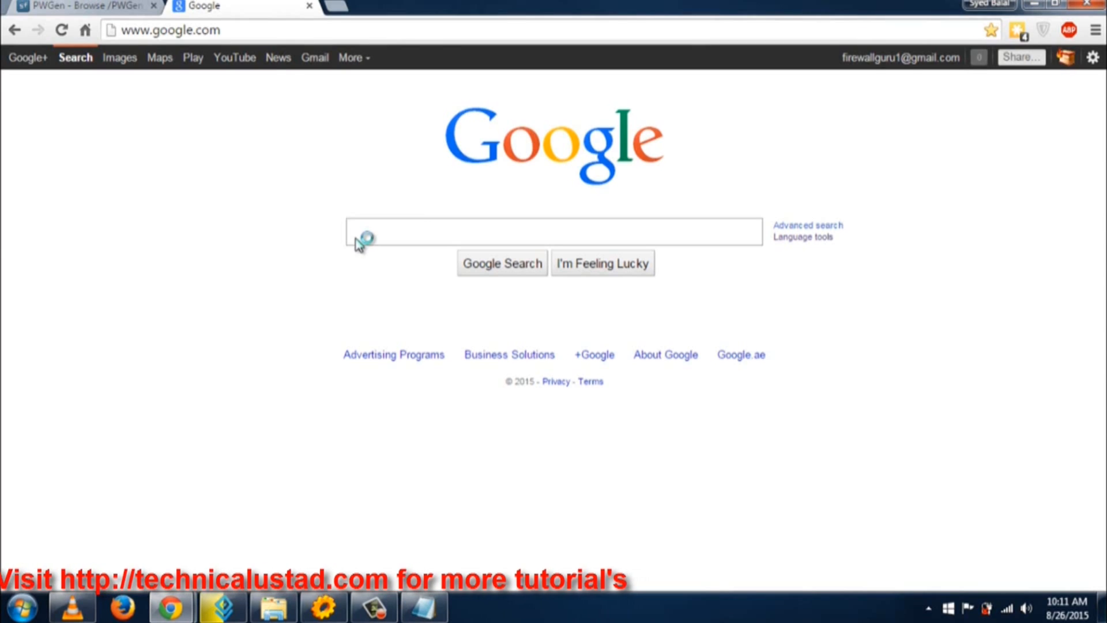
click(363, 232)
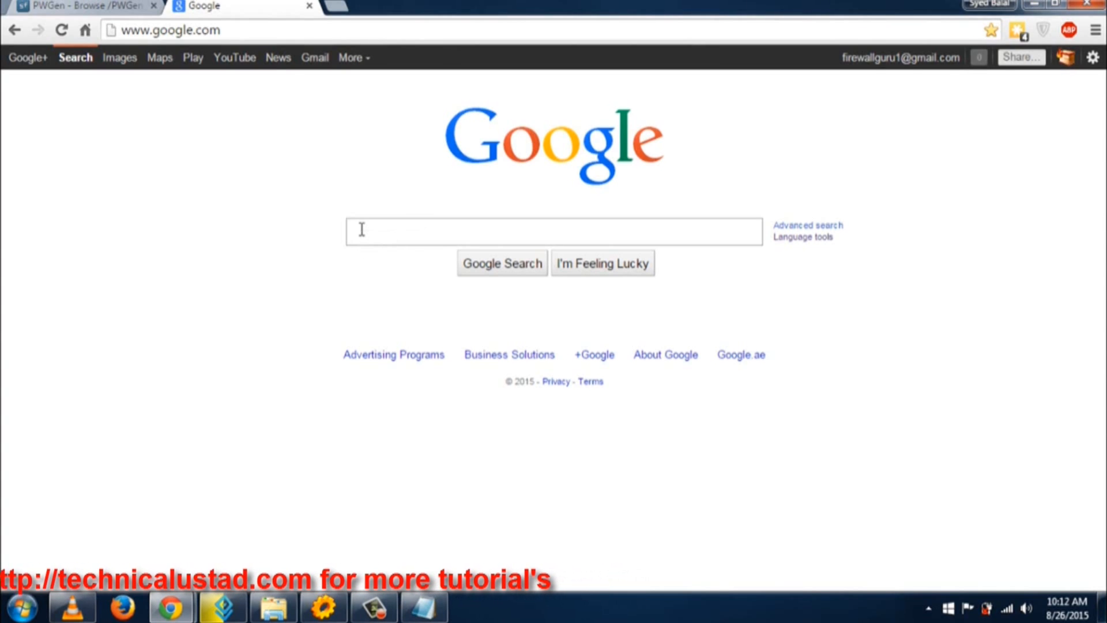
text(ultr)
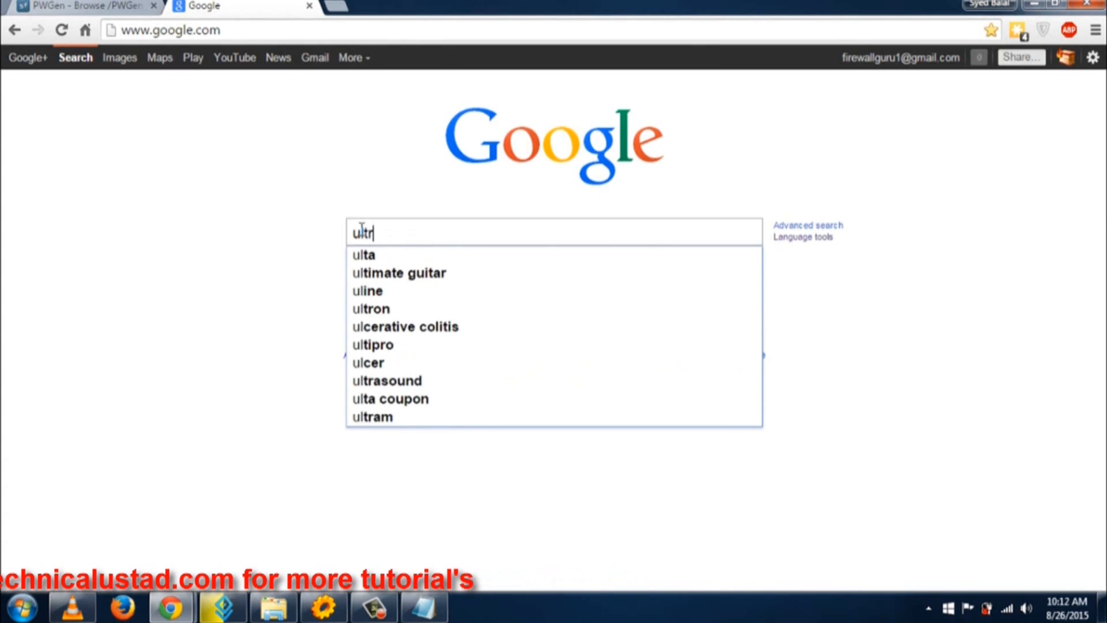